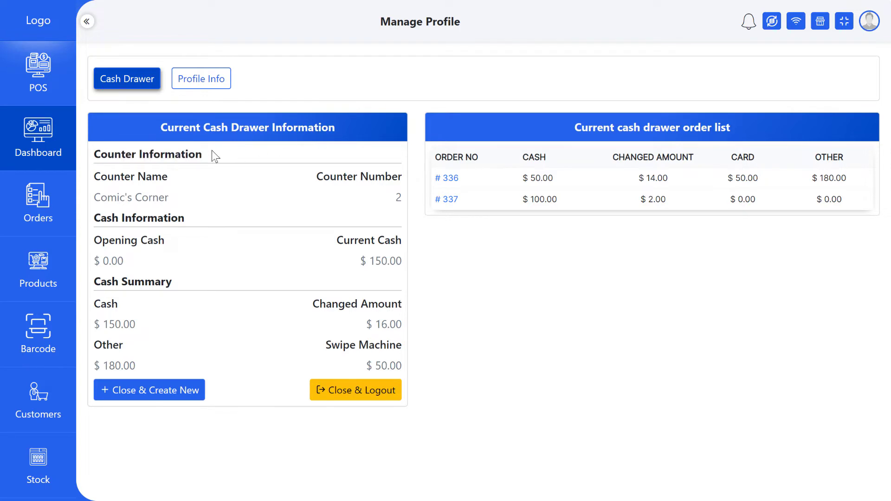
mouse_move(317, 181)
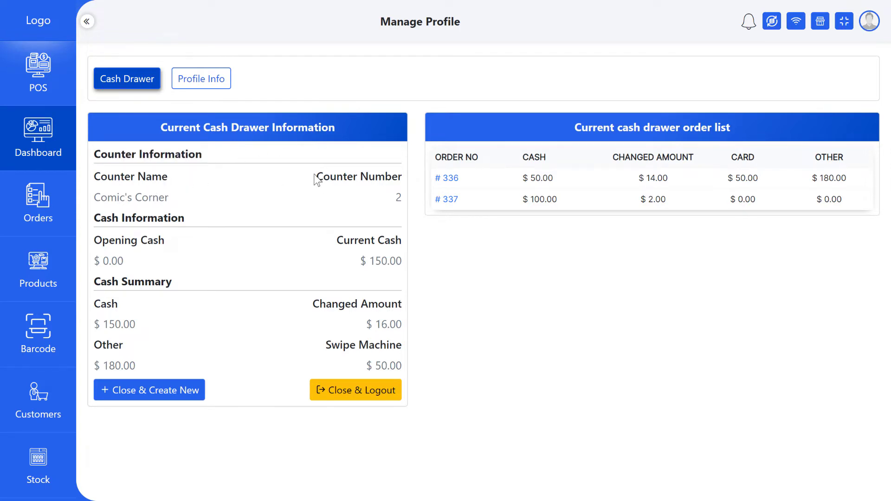
mouse_move(93, 223)
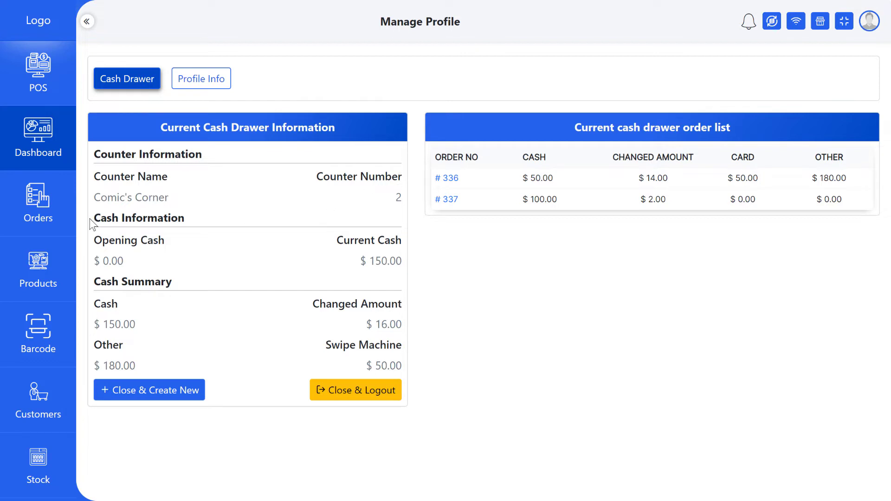
mouse_move(153, 255)
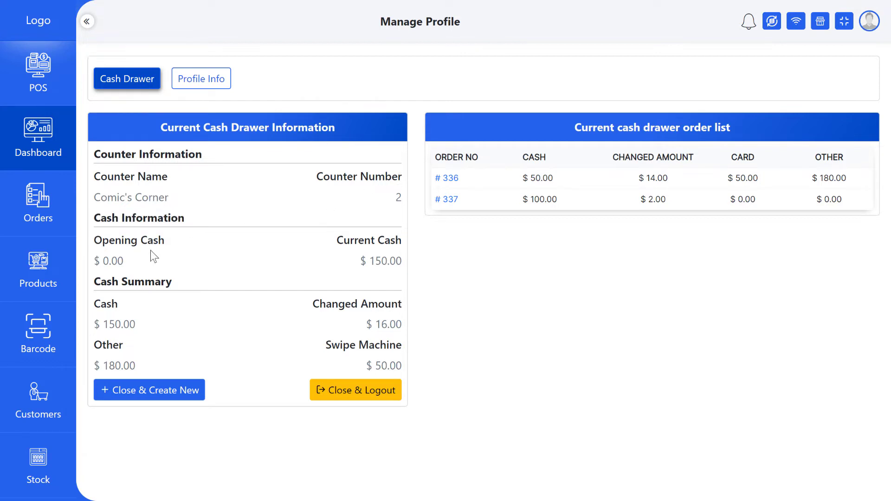
mouse_move(125, 294)
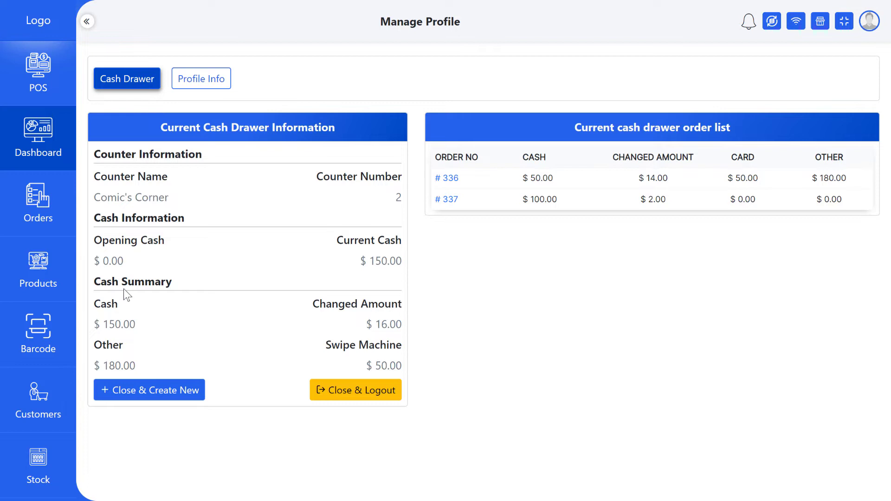
Download order #337's receipt from the drawer order list and close the popup.
double_click(133, 281)
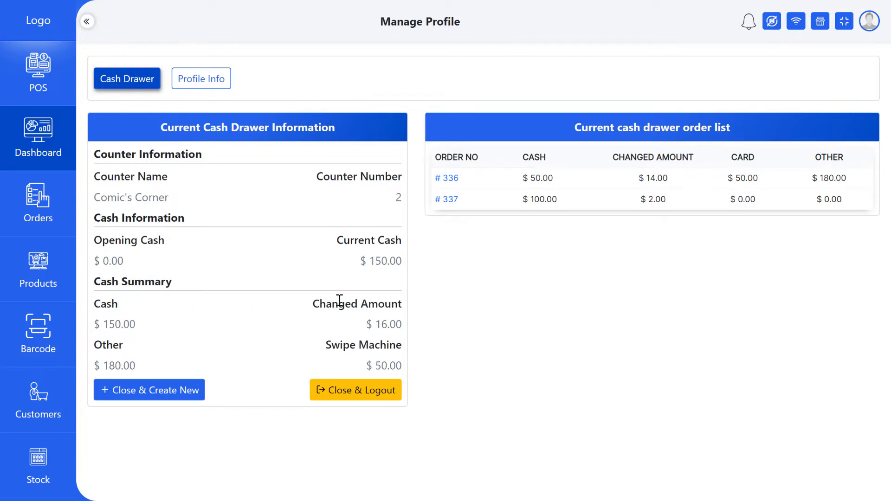
mouse_move(398, 357)
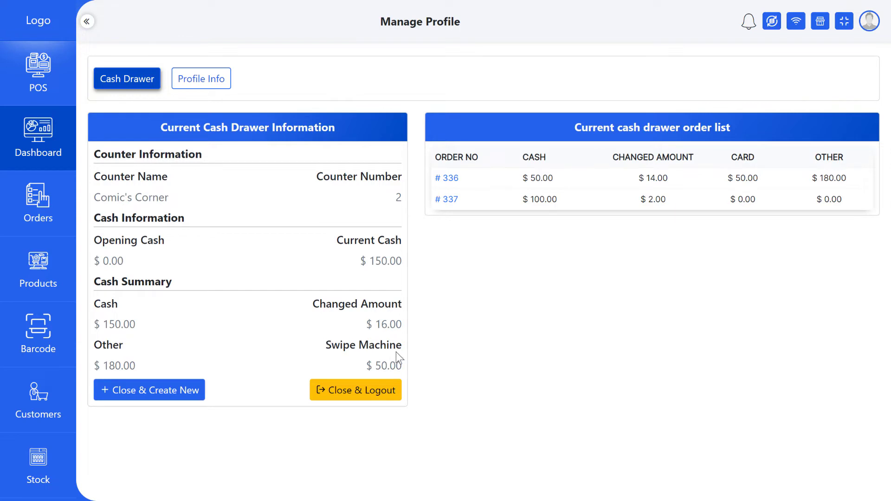
mouse_move(597, 131)
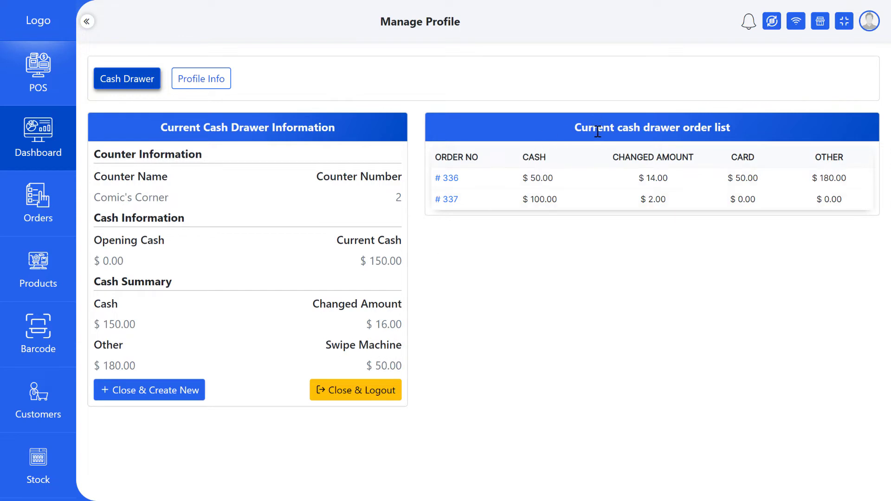
mouse_move(726, 129)
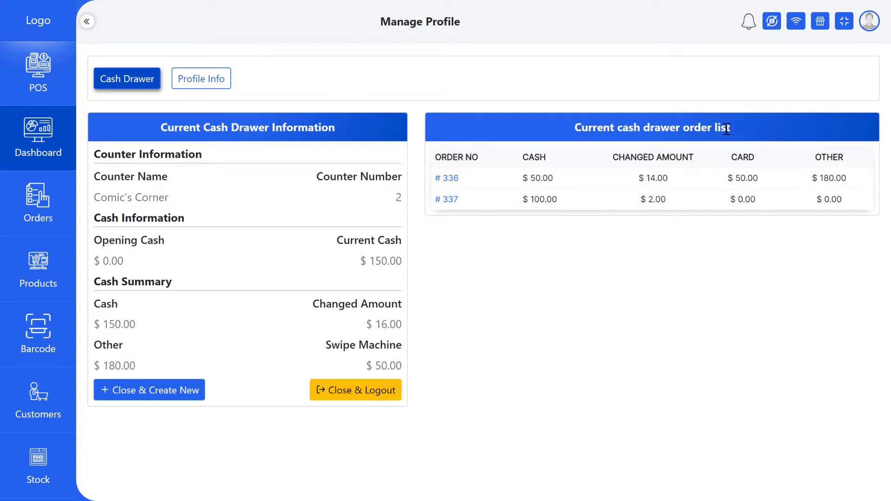
mouse_move(657, 159)
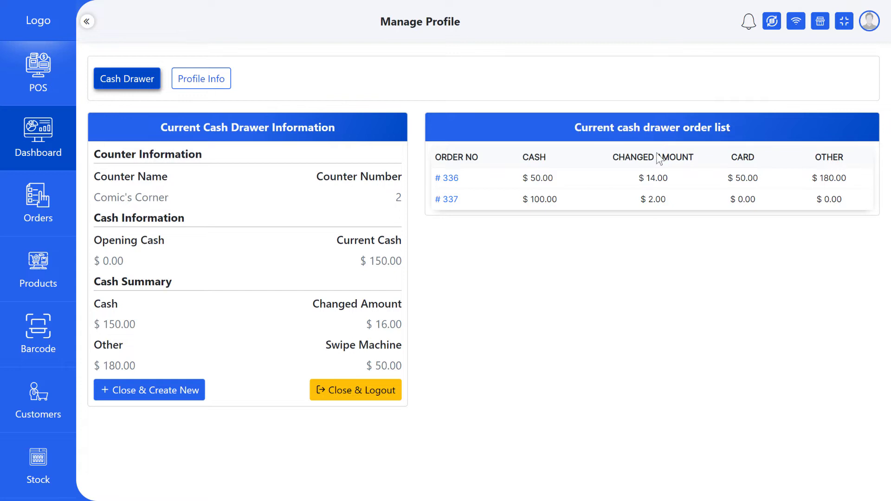
mouse_move(607, 162)
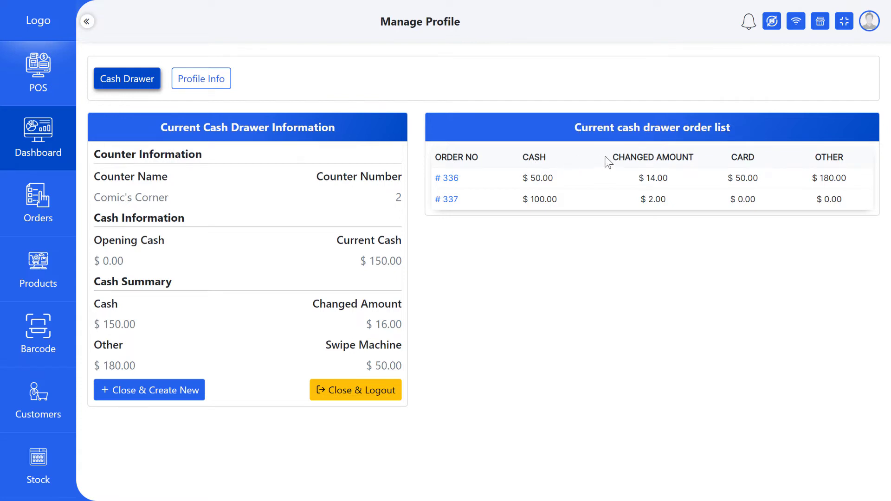
mouse_move(832, 168)
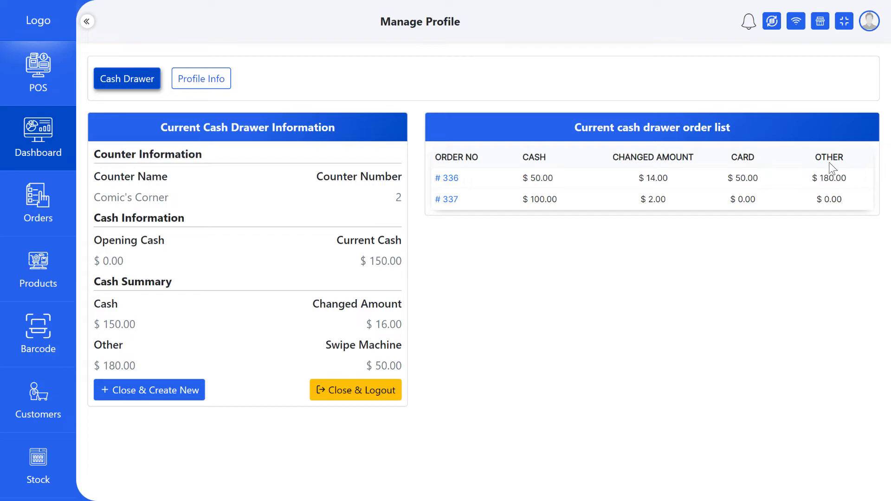
left_click(446, 199)
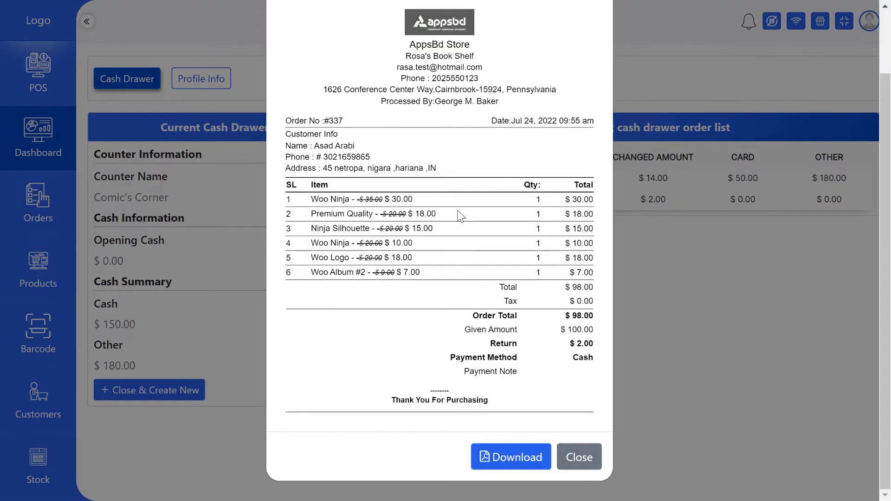
mouse_move(524, 352)
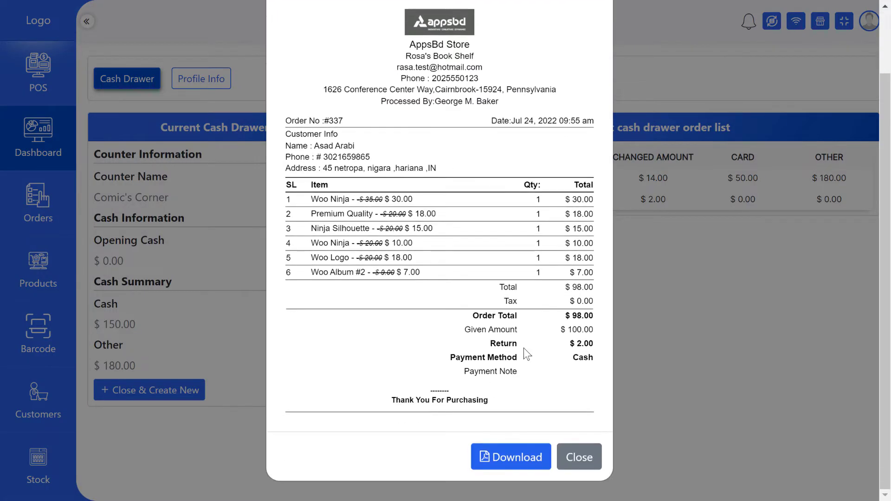
left_click(510, 456)
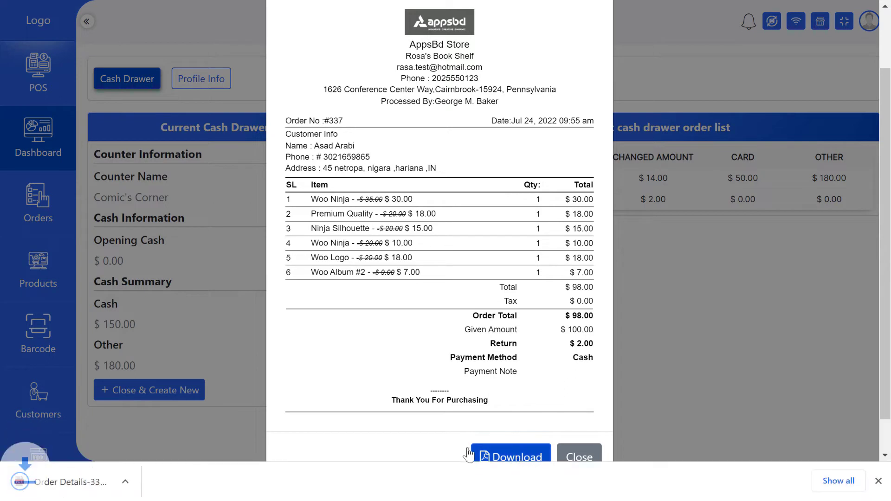
left_click(578, 457)
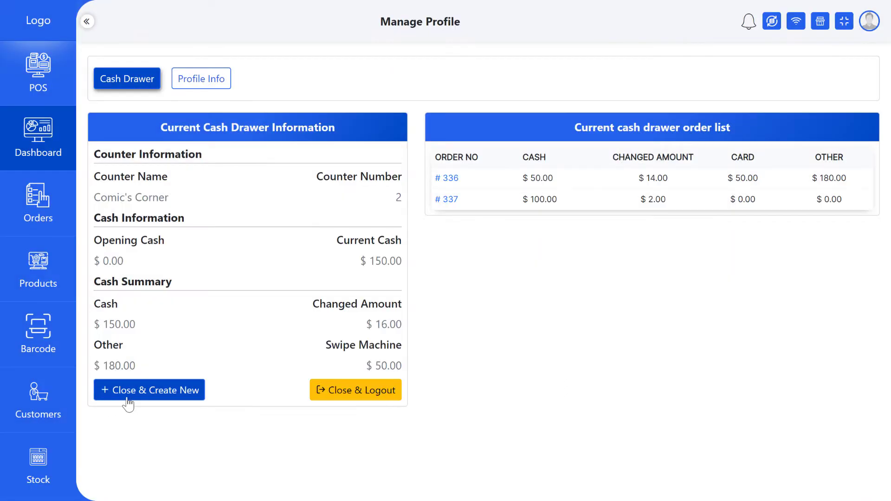
mouse_move(184, 405)
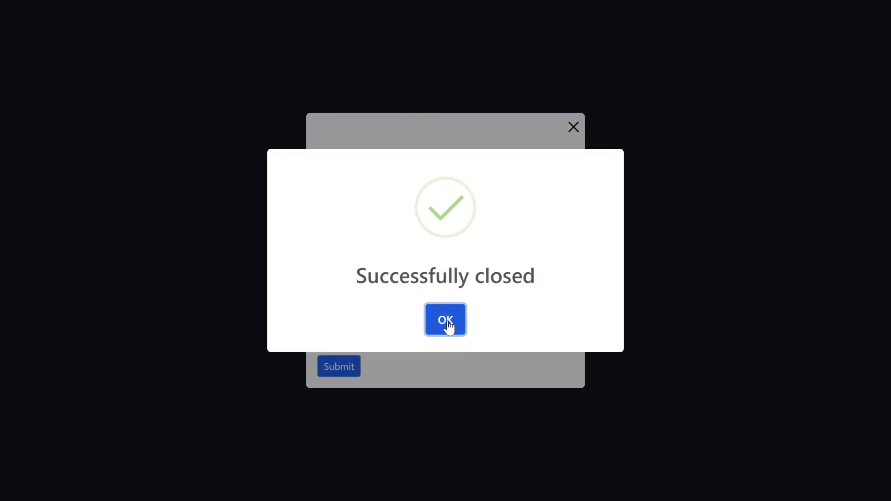
Acknowledge the closed drawer, pick the outlet, and keep the 230.00 balance.
left_click(445, 319)
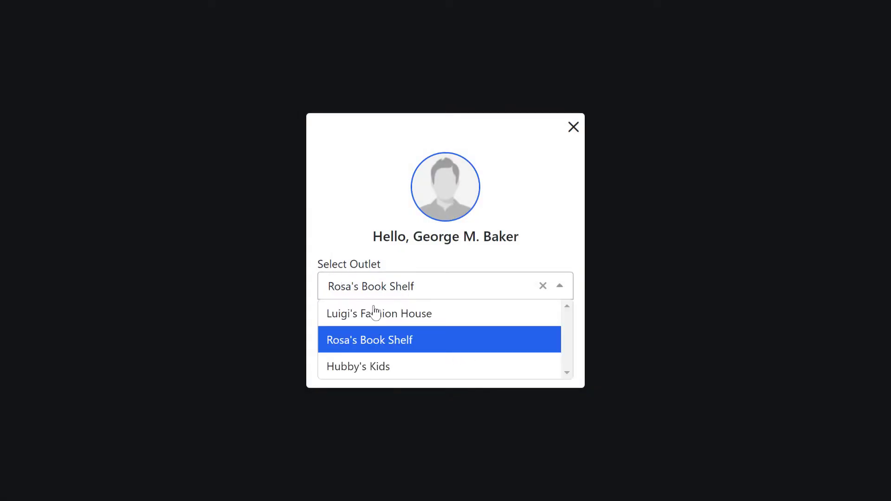
left_click(378, 313)
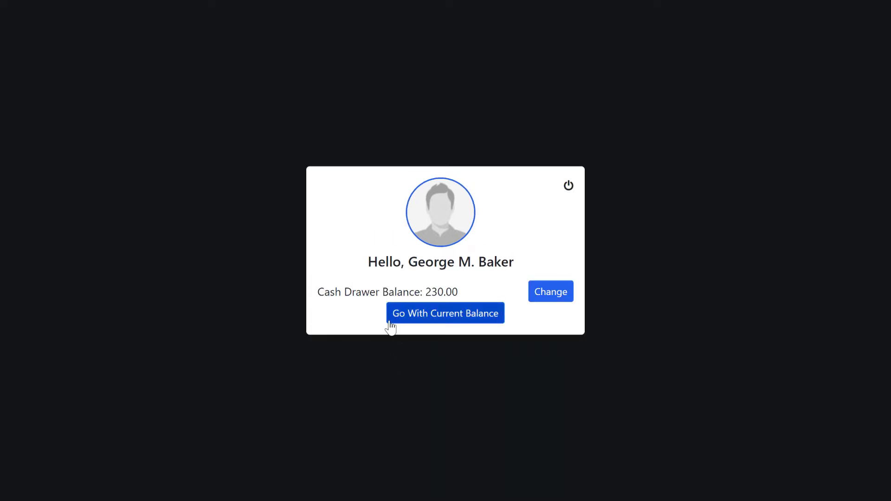
mouse_move(549, 298)
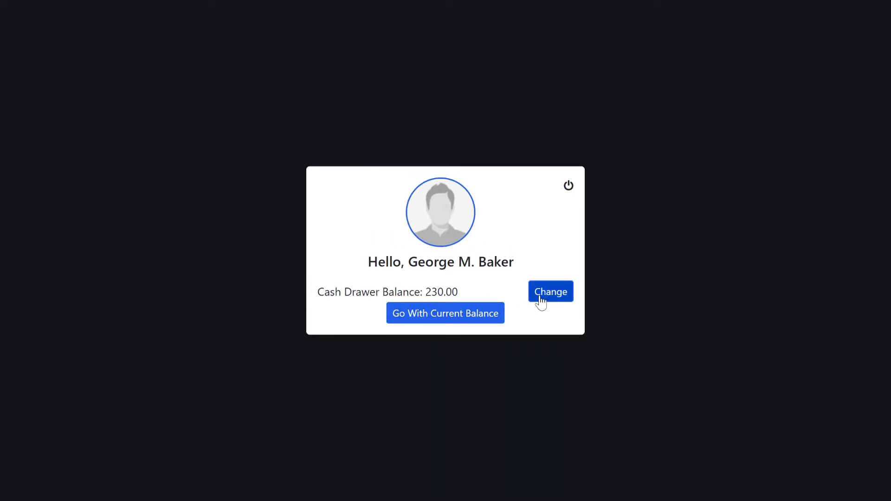
mouse_move(405, 328)
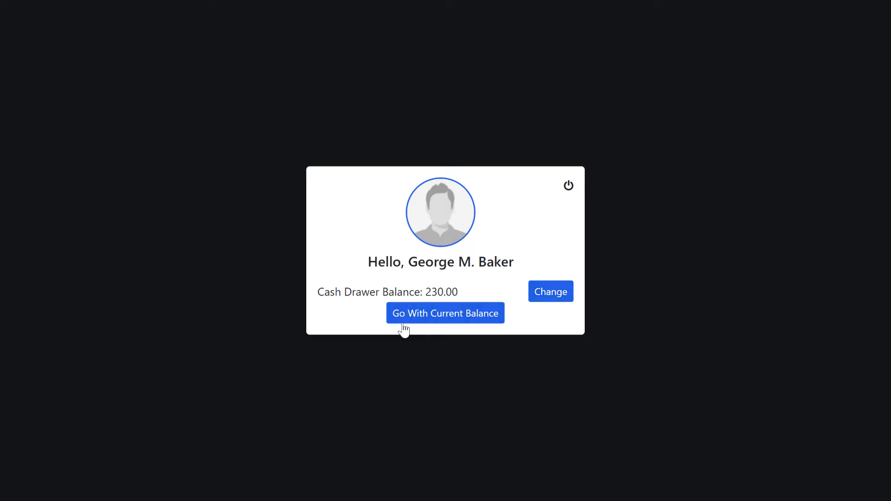
left_click(445, 313)
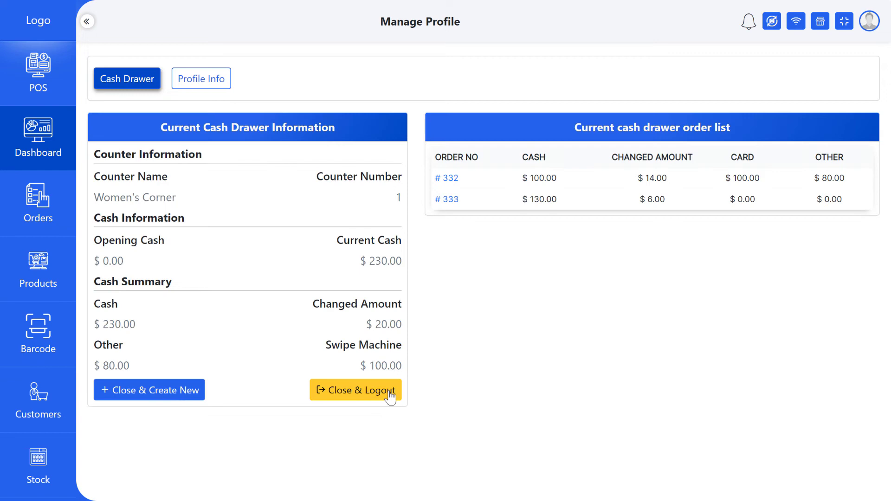
Close and log out, then reopen Women's Corner counter with a 500.00 balance.
left_click(355, 390)
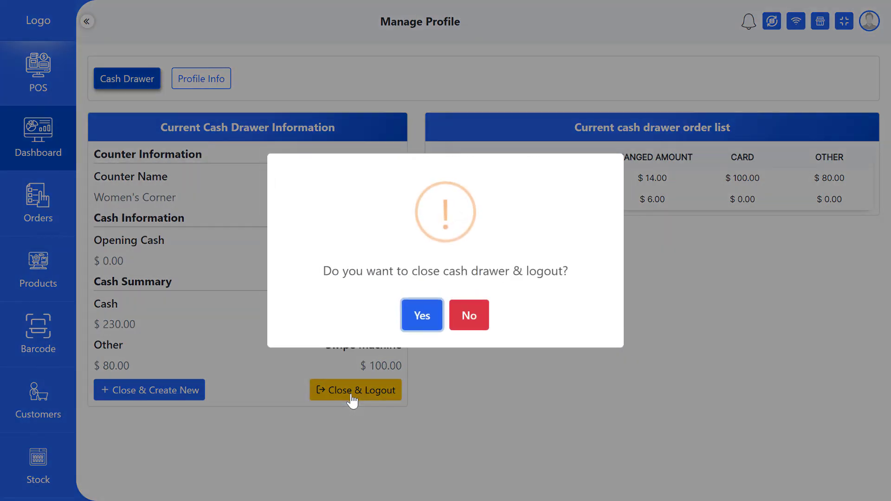
mouse_move(539, 289)
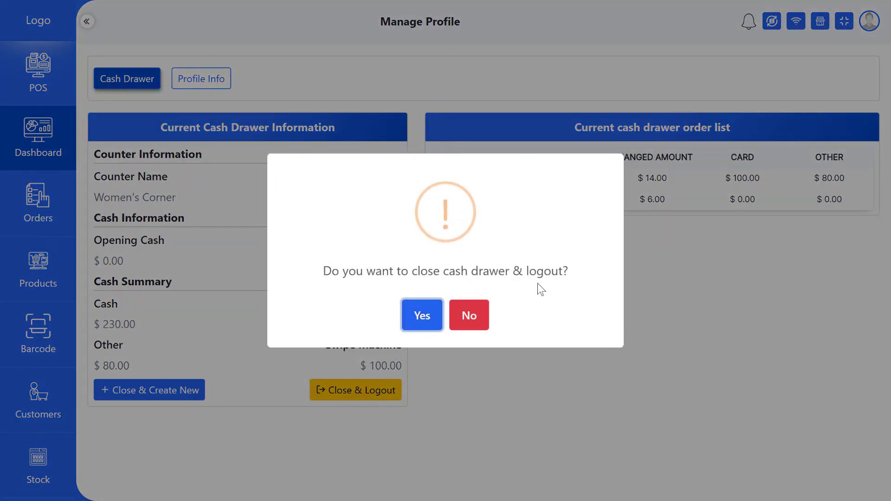
left_click(421, 315)
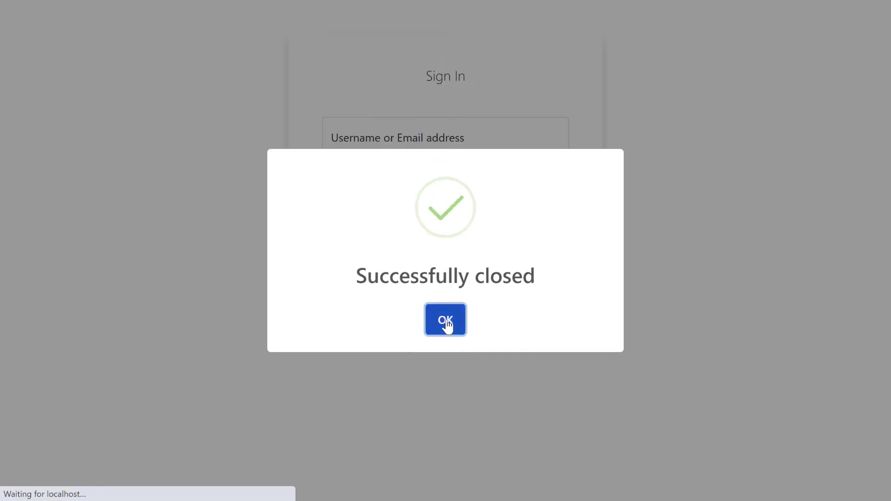
left_click(445, 319)
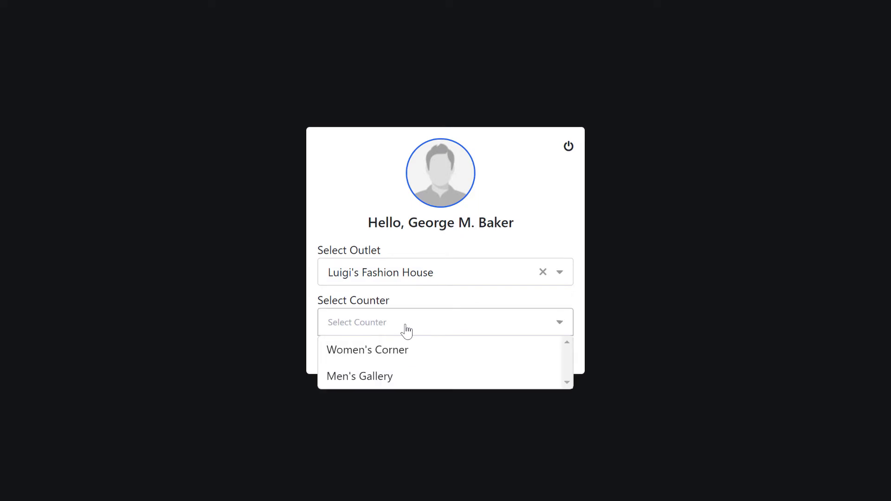
left_click(367, 349)
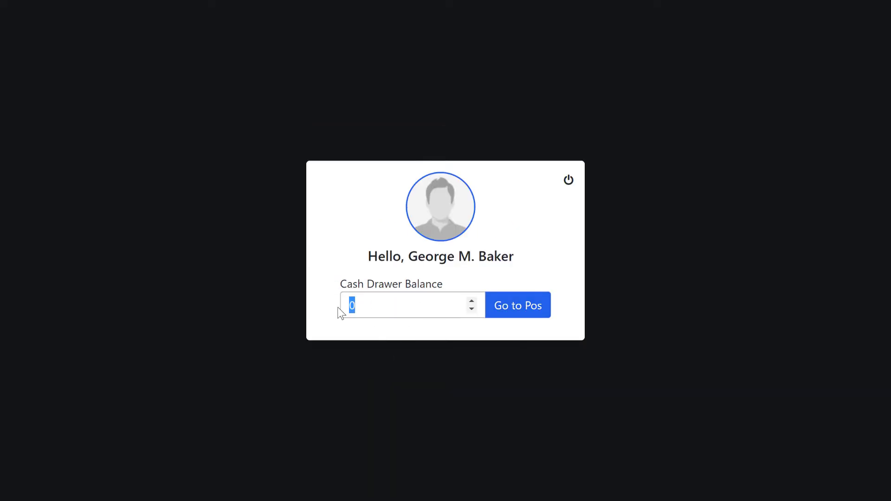
left_click(517, 305)
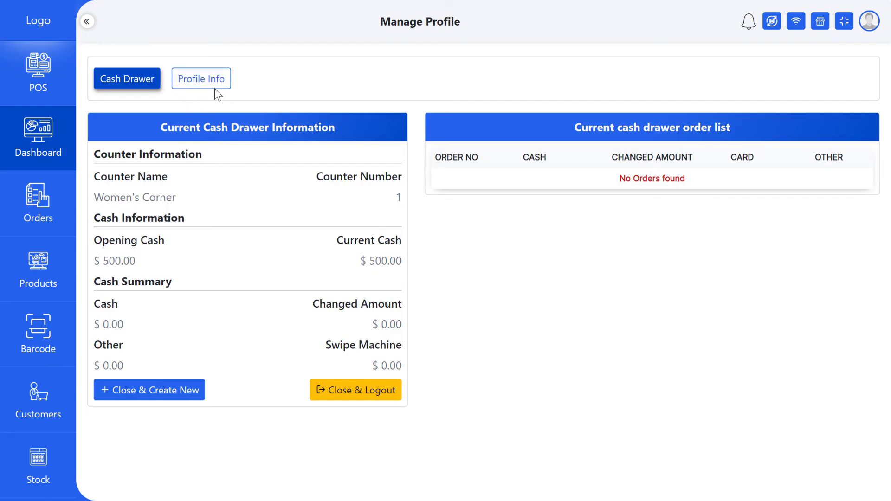
mouse_move(663, 97)
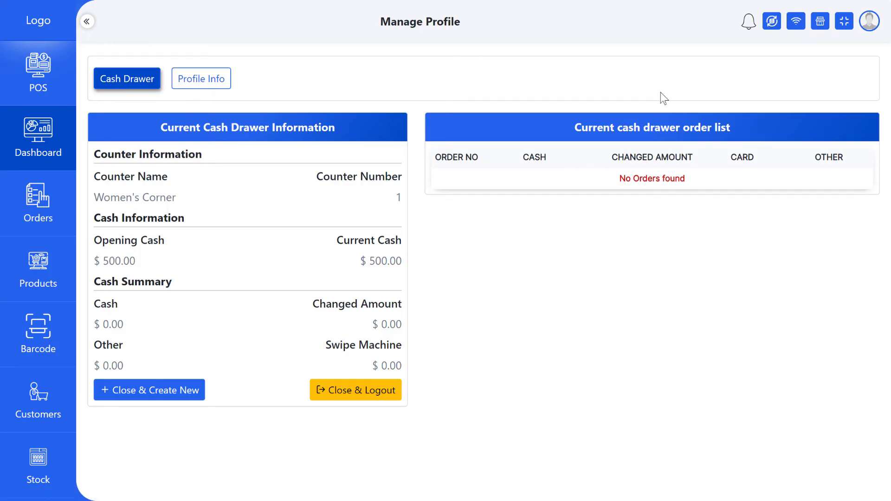
Switch Manage Profile to the Profile Info tab with the change-password form.
left_click(200, 79)
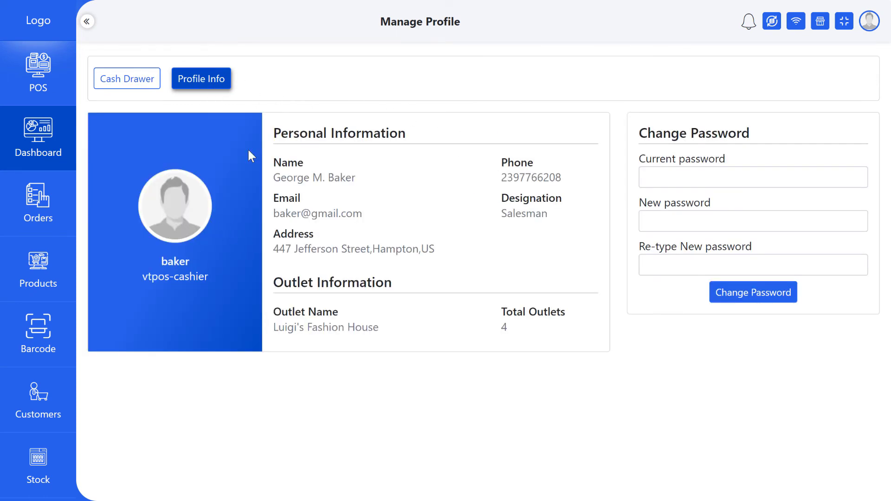
mouse_move(279, 175)
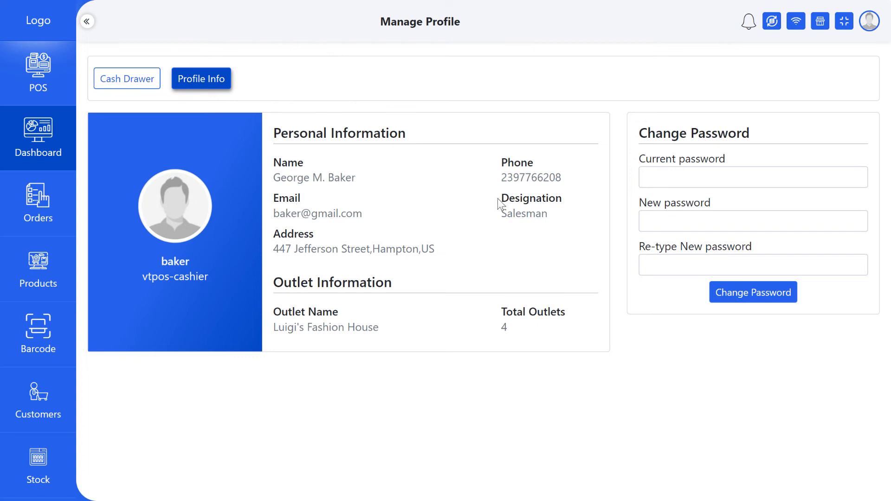
double_click(332, 282)
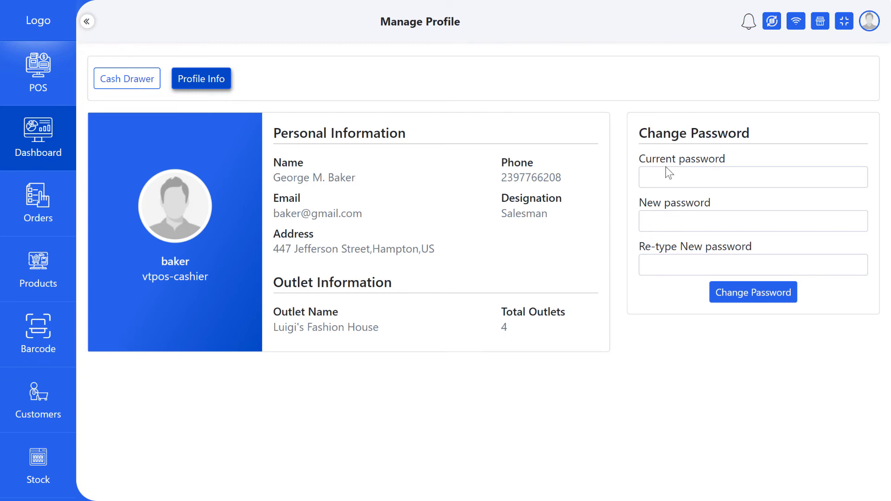
Enter current and new passwords, submit the change, and dismiss the browser's save prompt.
left_click(752, 221)
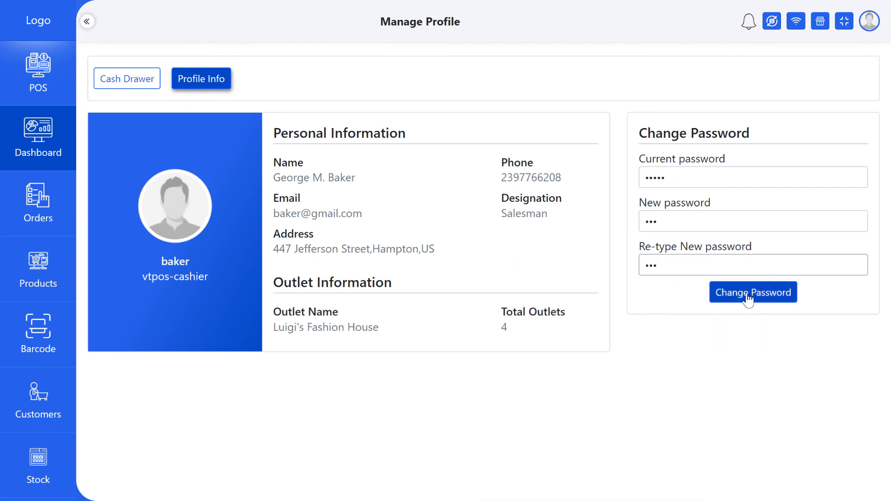
left_click(752, 292)
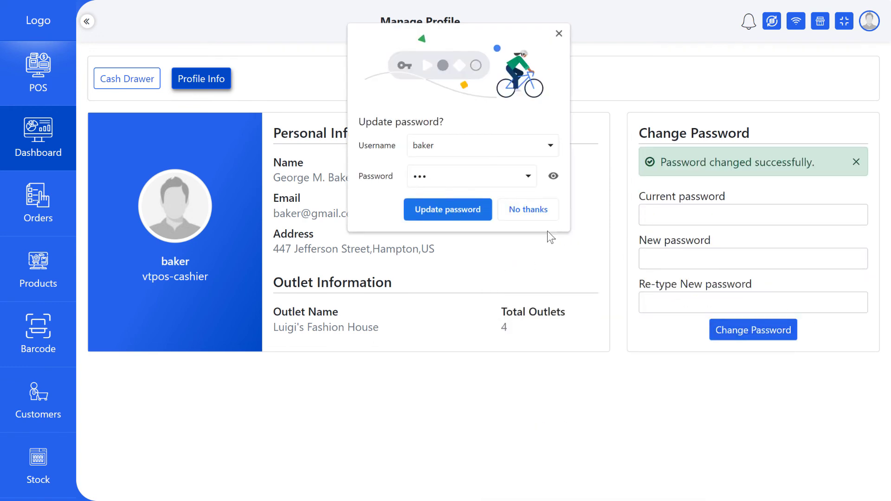
left_click(526, 209)
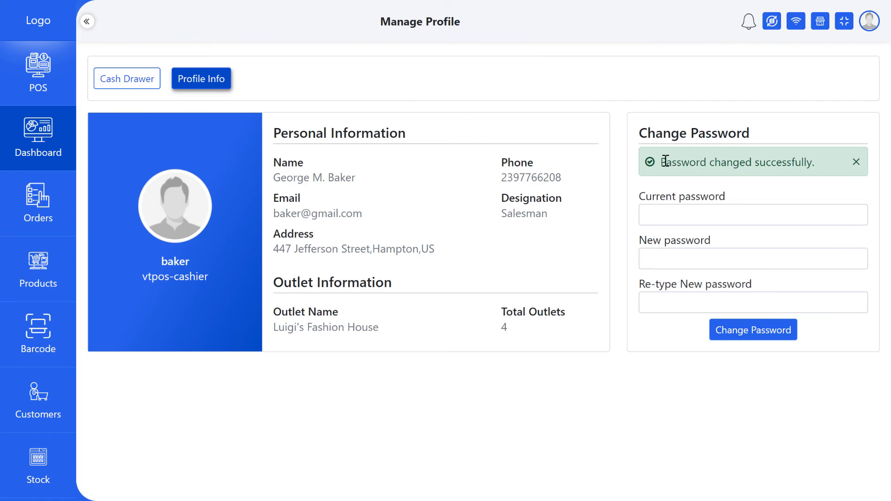